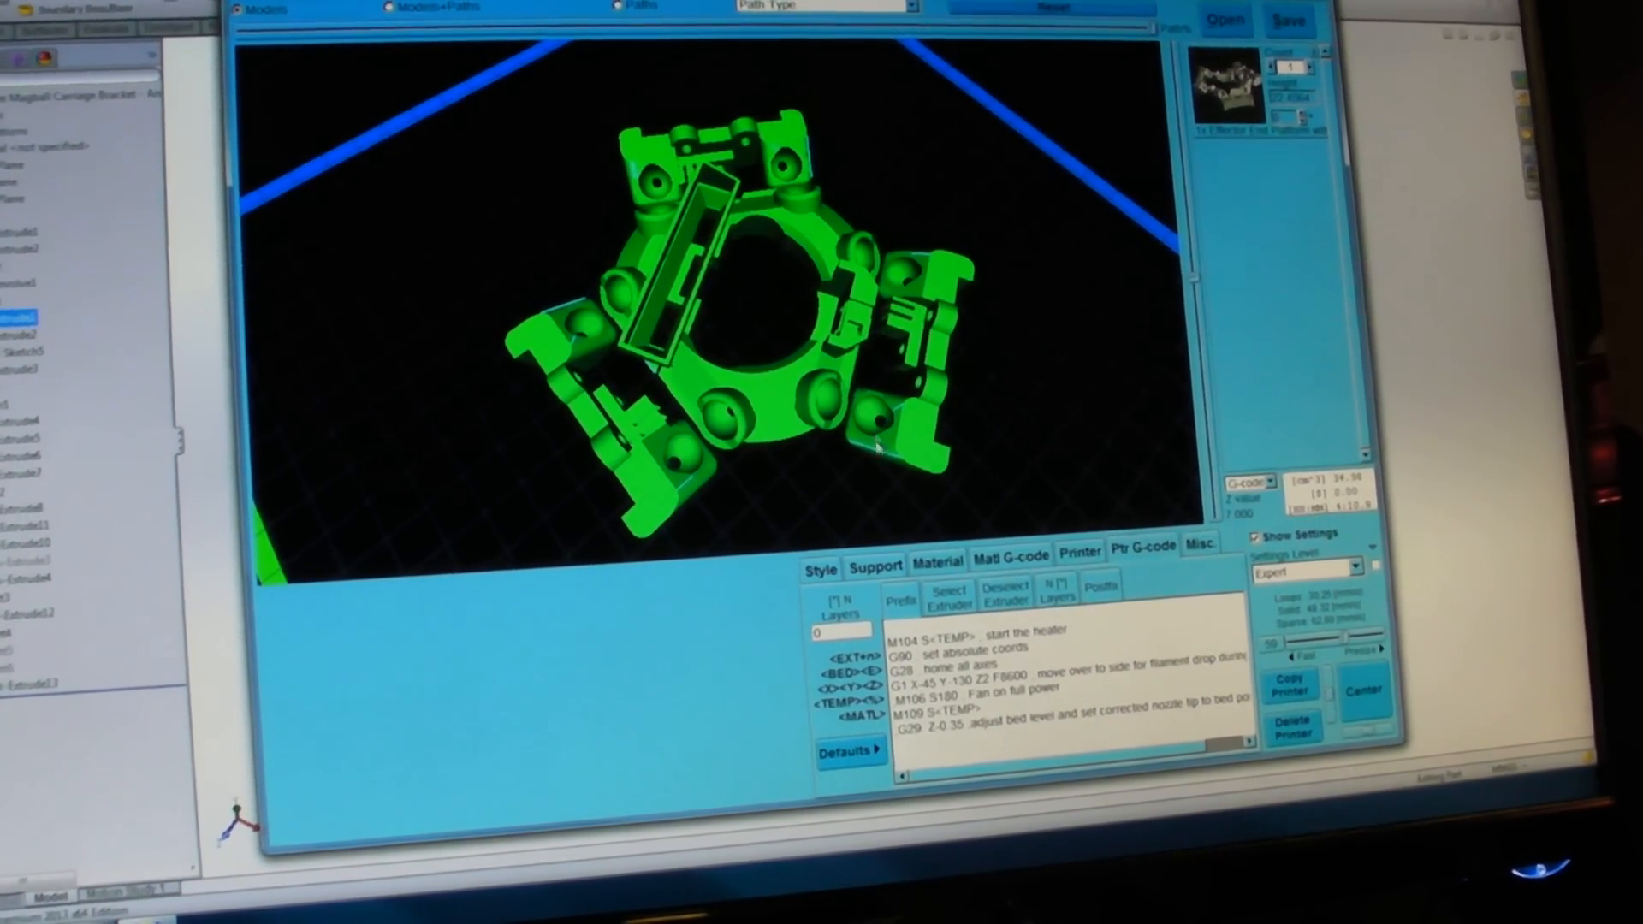
# Review the Cerberus Brackets style, support, Black PLA material and Cerberus 250 printer settings.
pyautogui.click(820, 568)
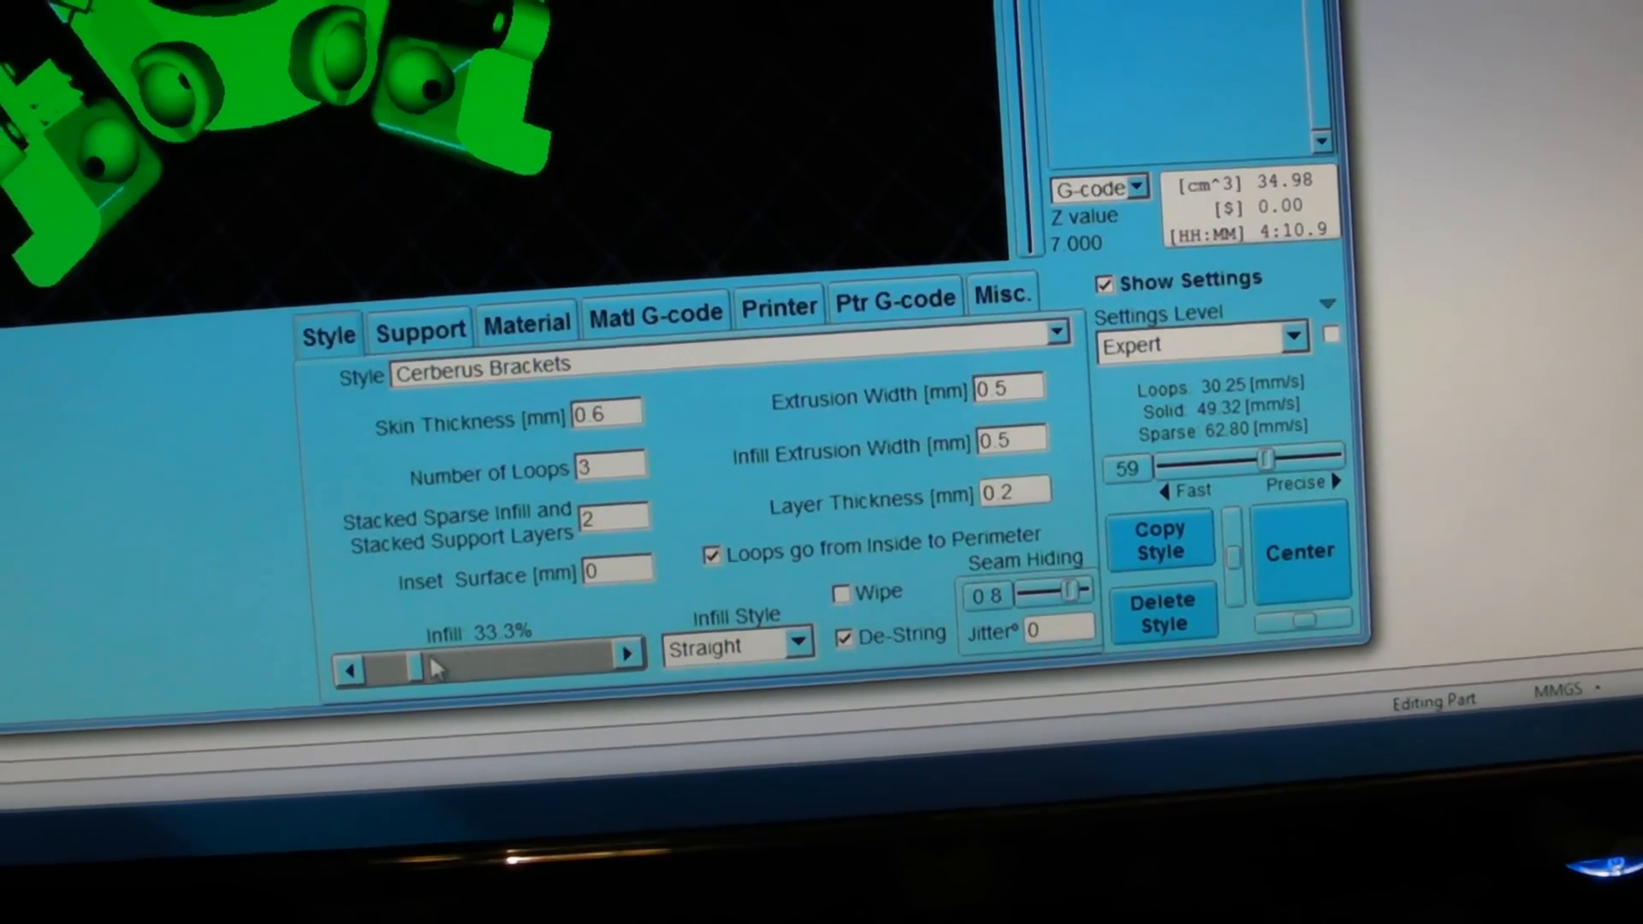
pyautogui.click(418, 328)
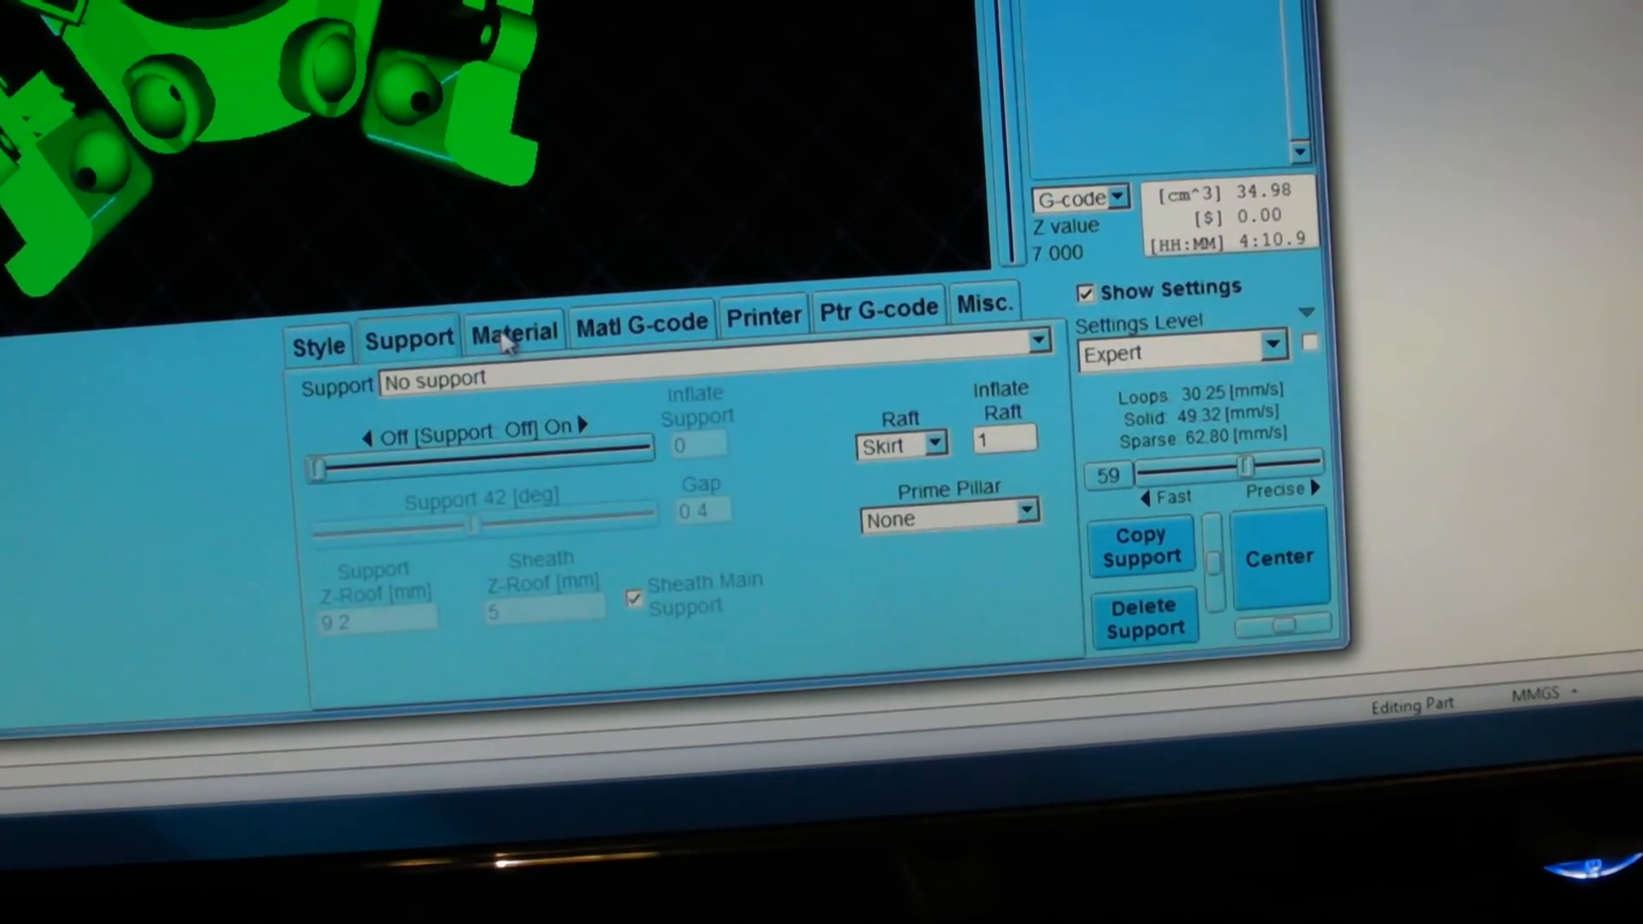
pyautogui.click(513, 333)
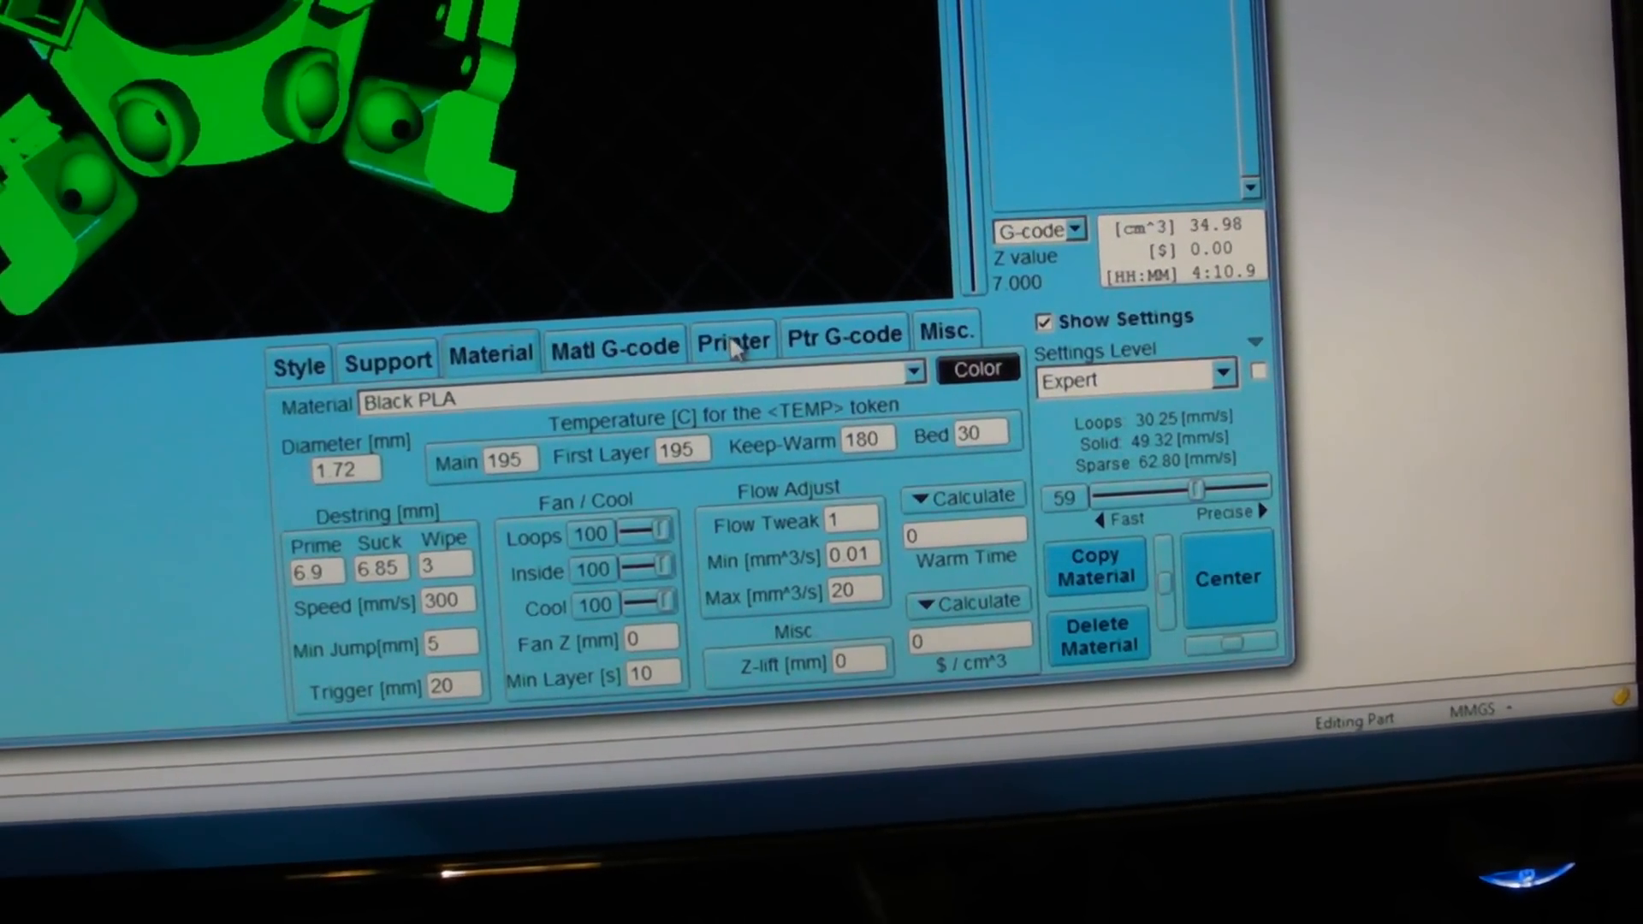
pyautogui.click(733, 339)
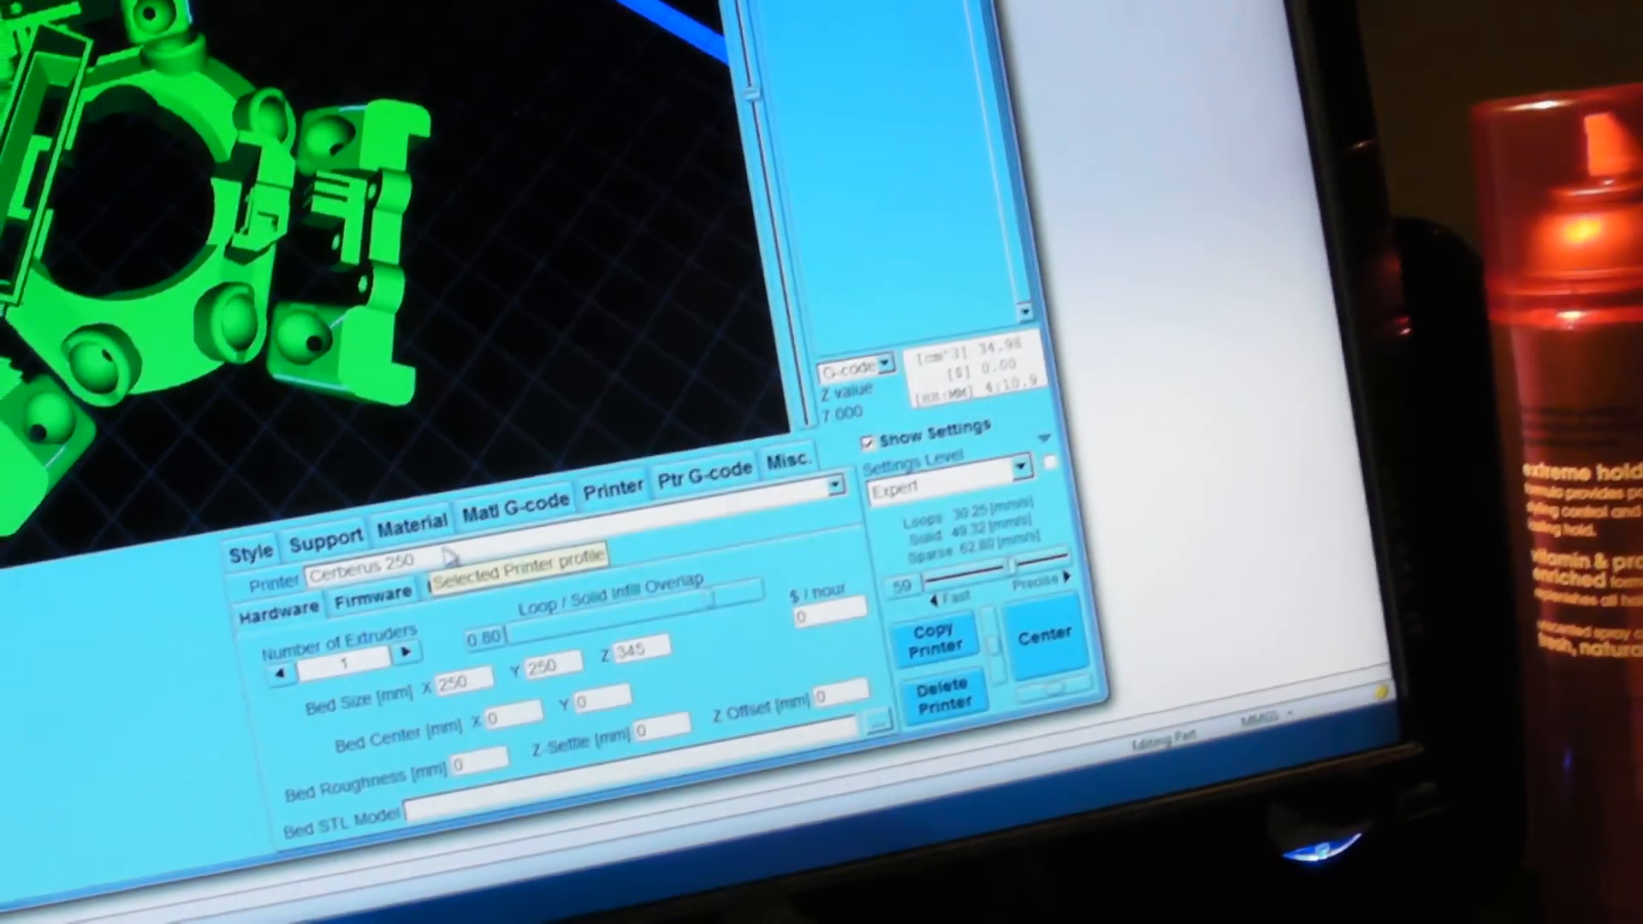
# Keep Cerberus 250 as the printer profile and view its Prefix start G-code.
pyautogui.click(420, 557)
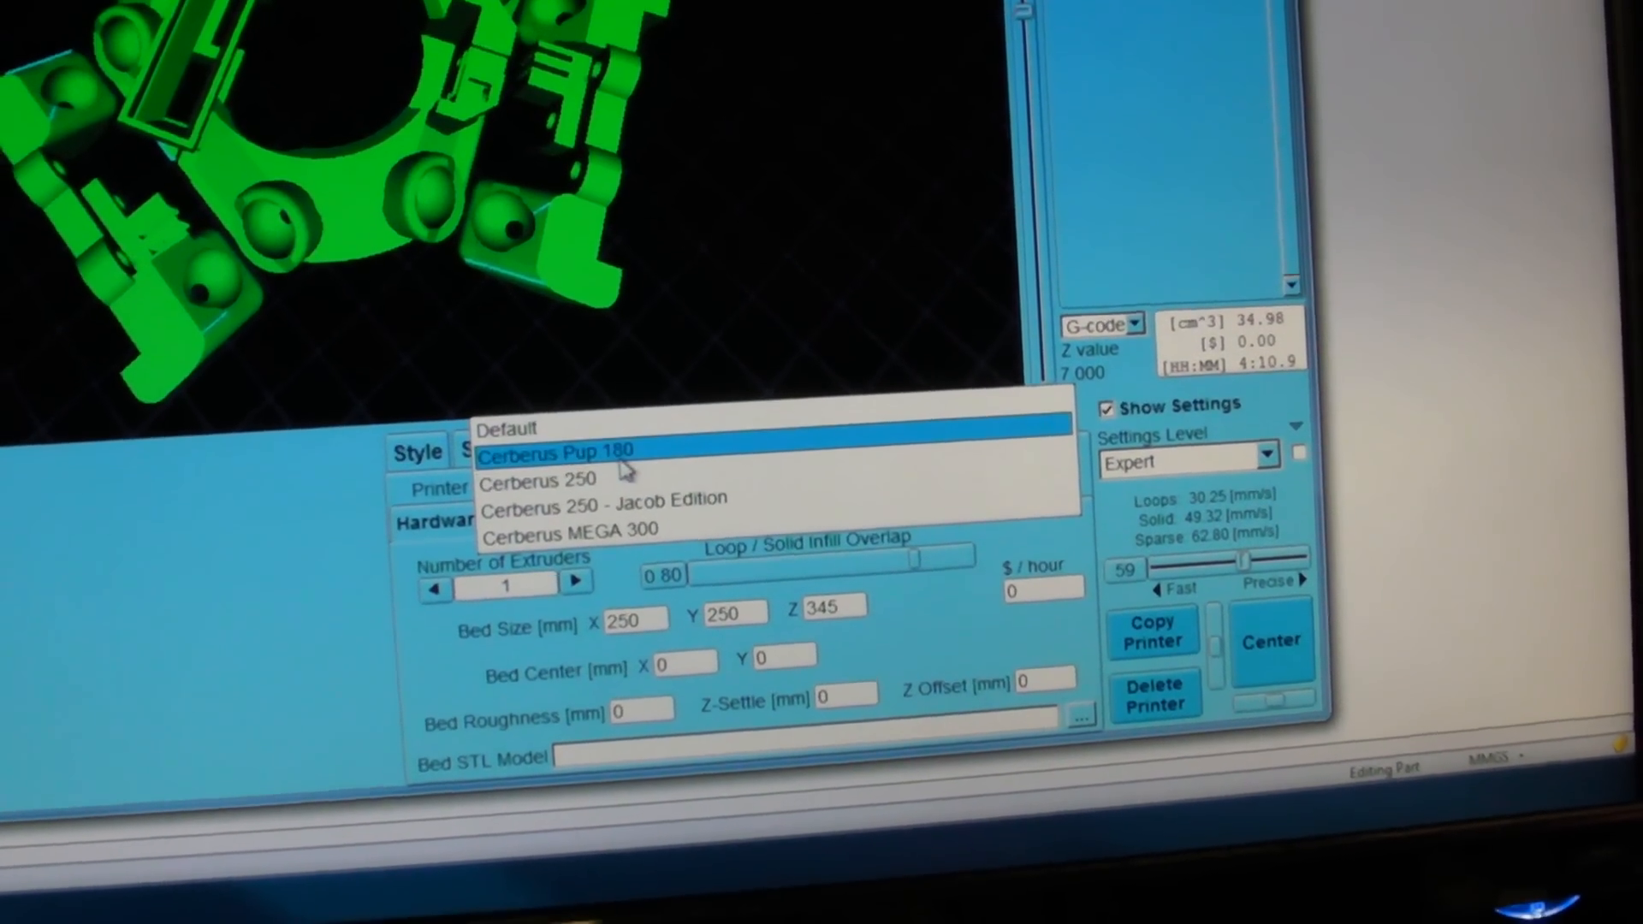
pyautogui.click(535, 480)
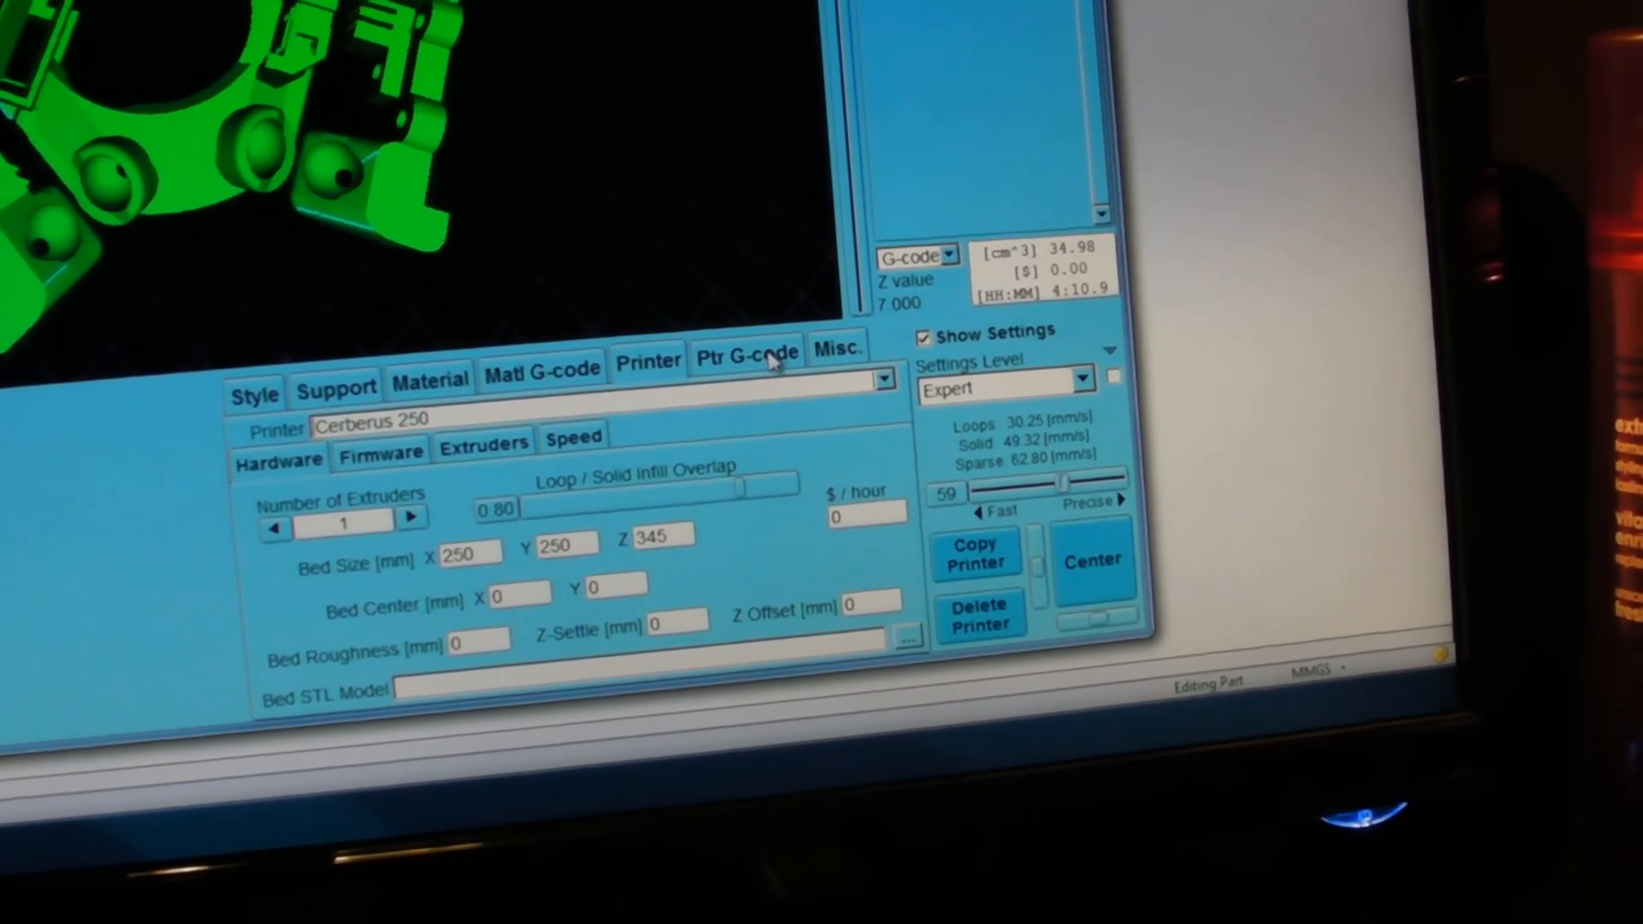
pyautogui.click(746, 353)
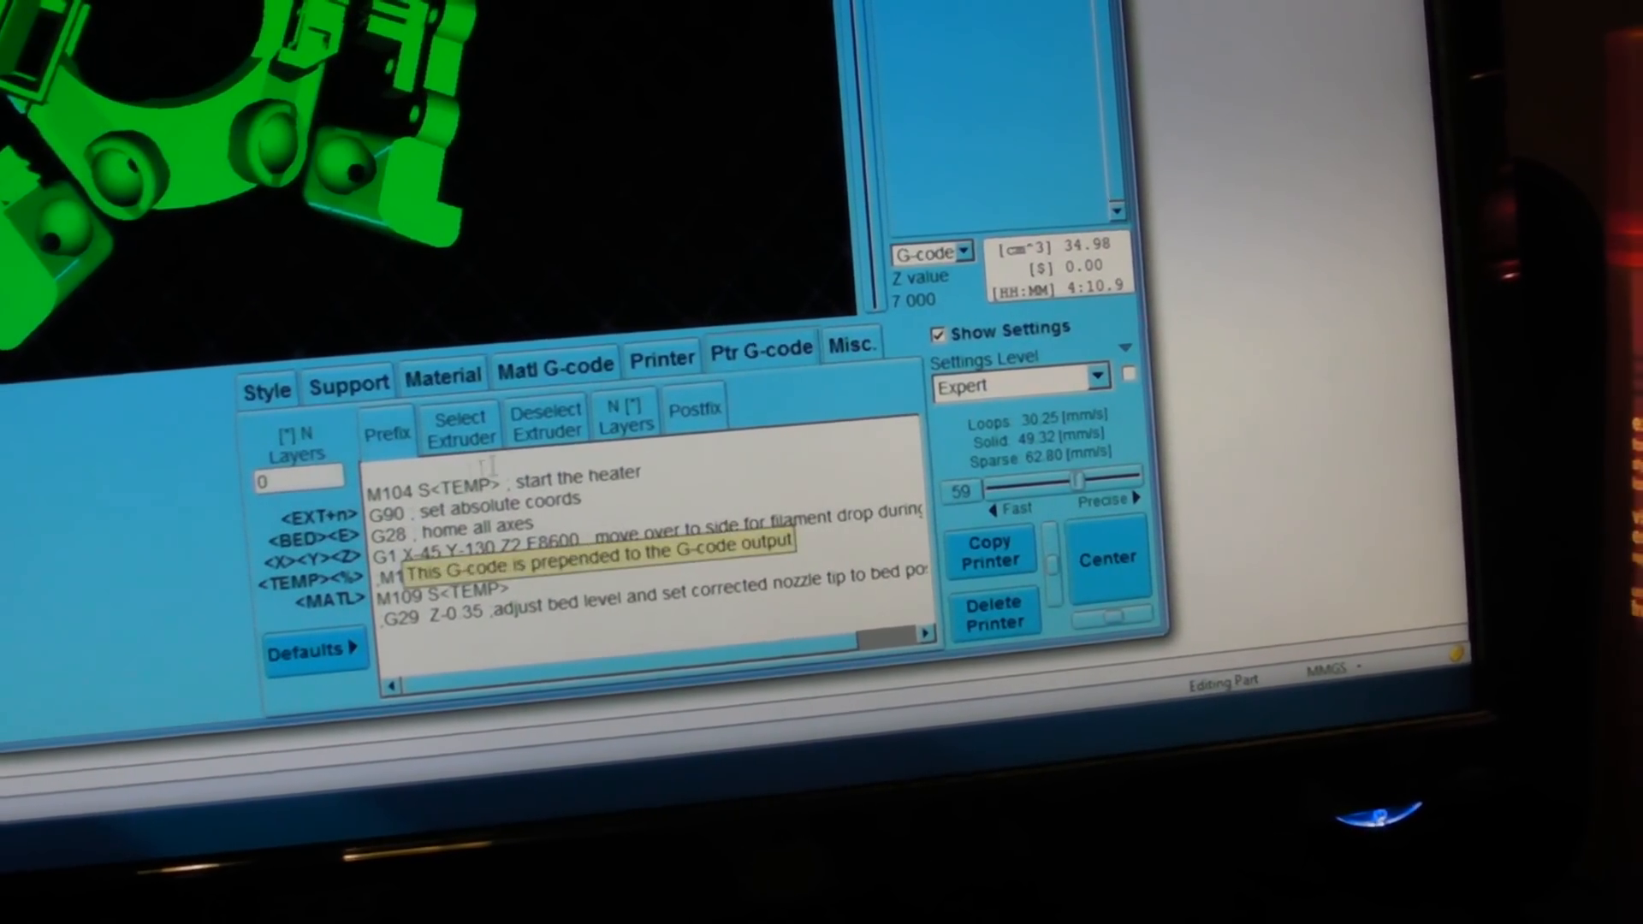
pyautogui.click(704, 408)
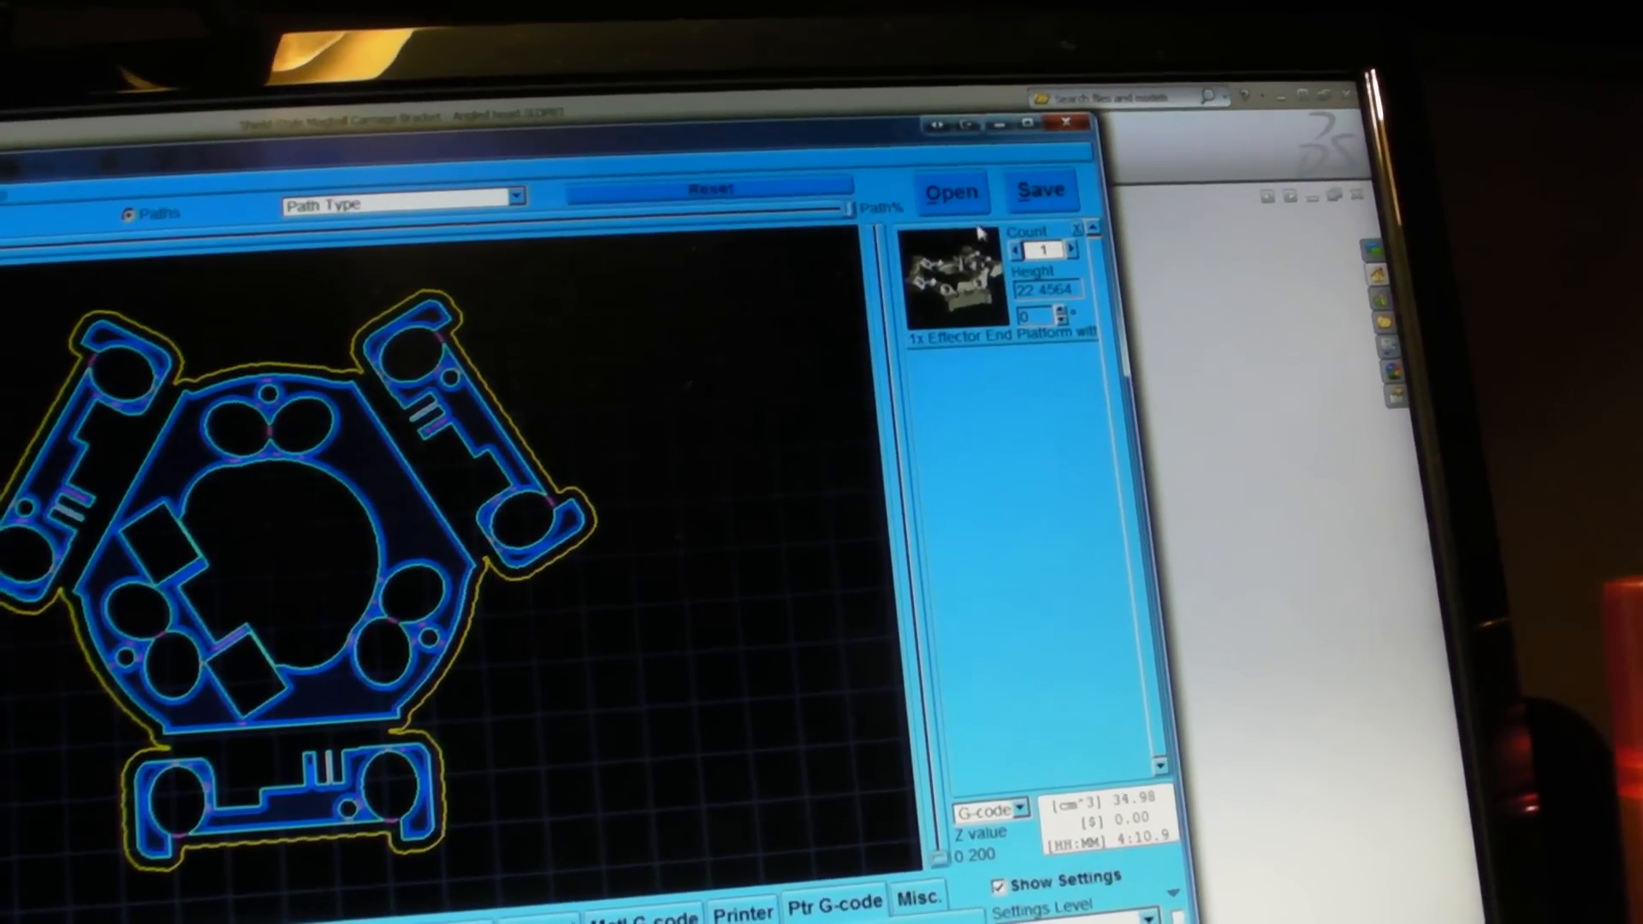
pyautogui.moveTo(1066, 185)
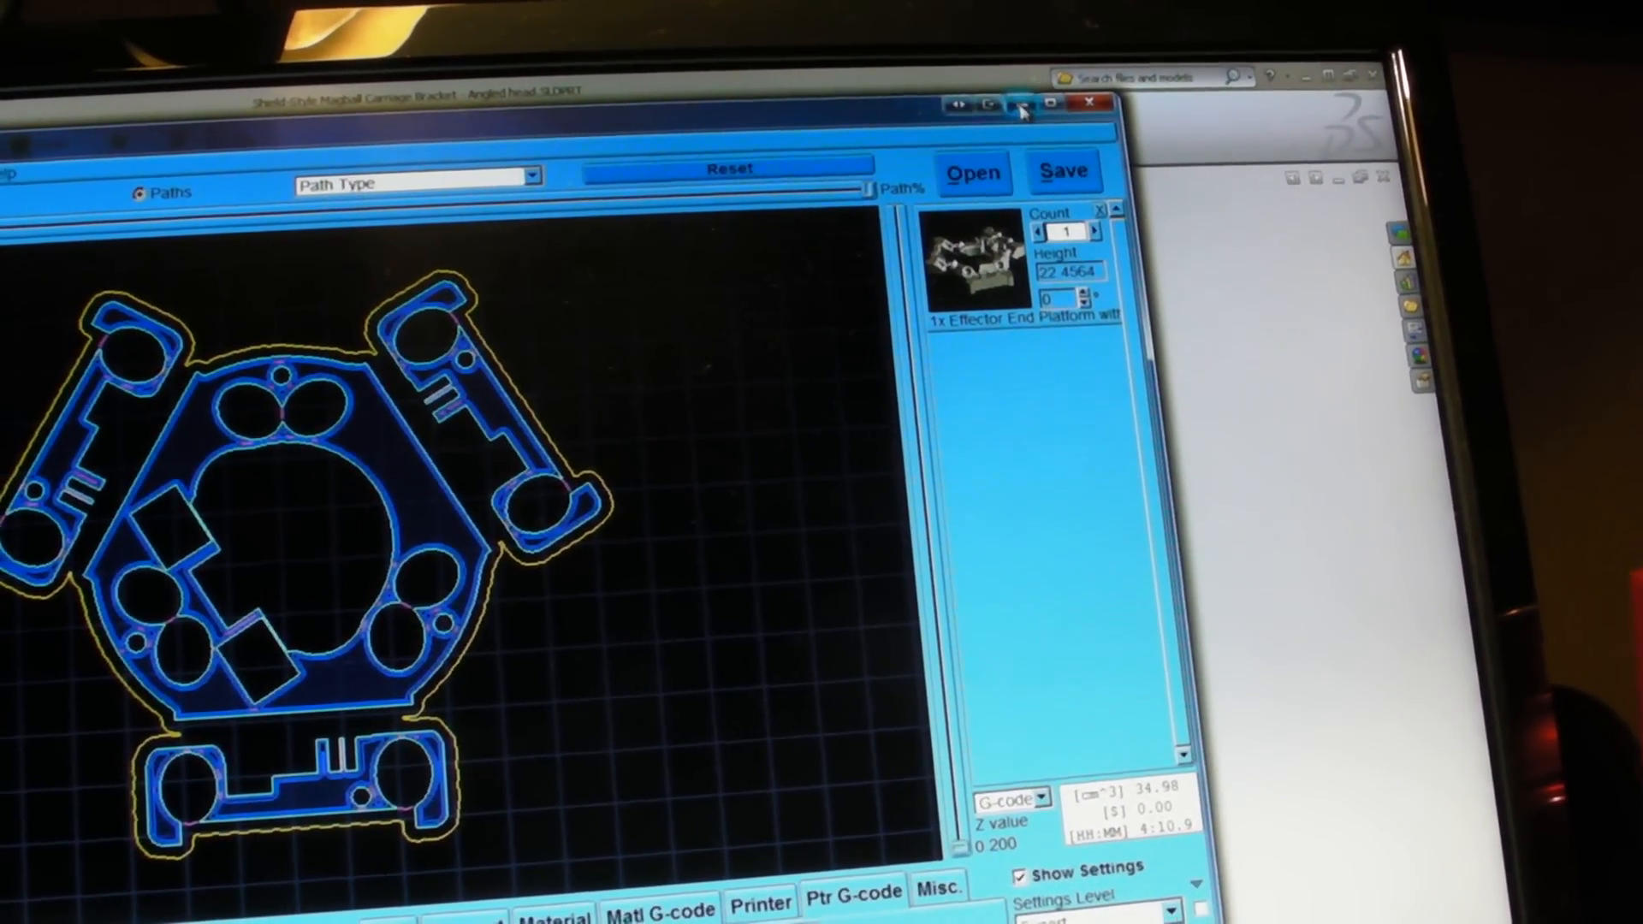
# Minimize the KISSlicer window to get it out of the way.
pyautogui.click(1091, 103)
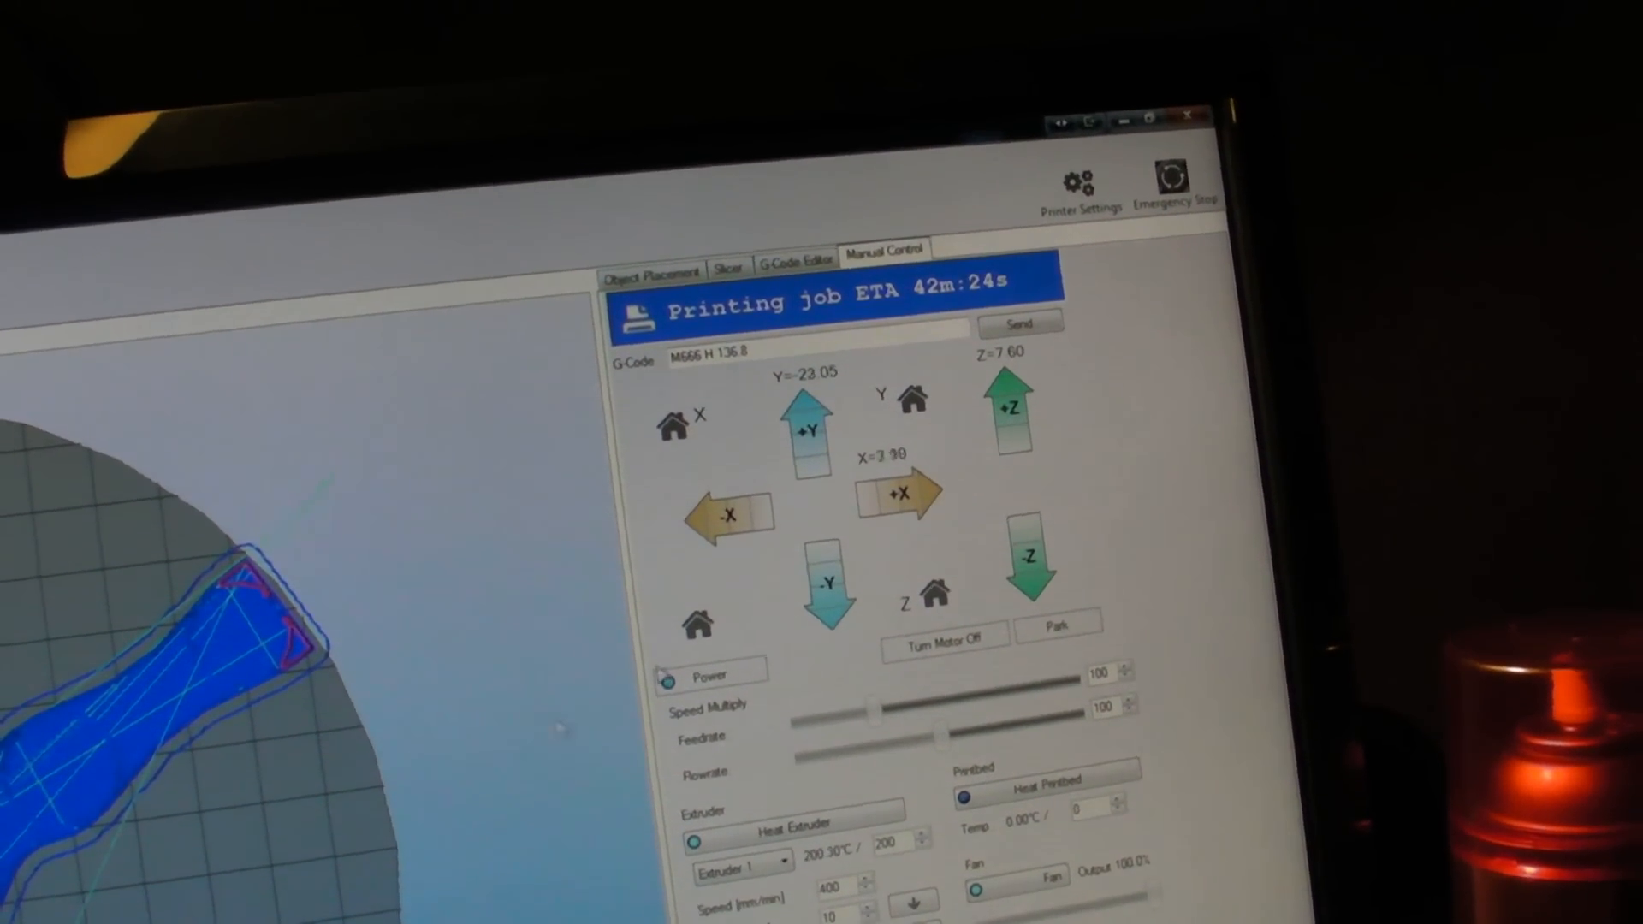
pyautogui.click(796, 259)
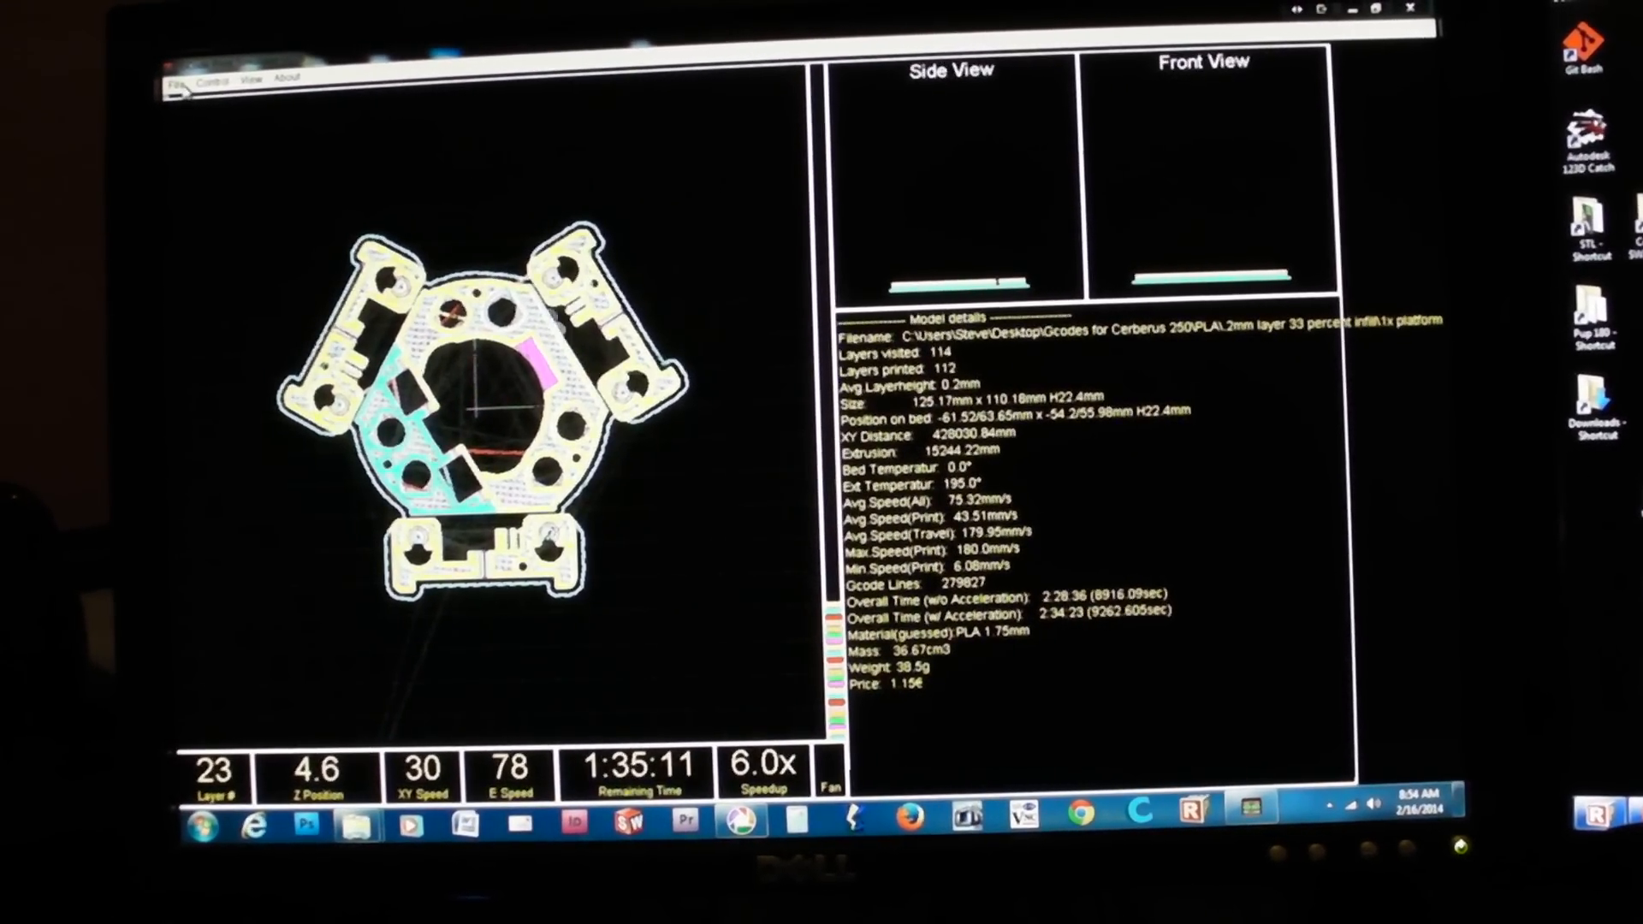
# Bring up the File menu to load another G-code file.
pyautogui.click(184, 78)
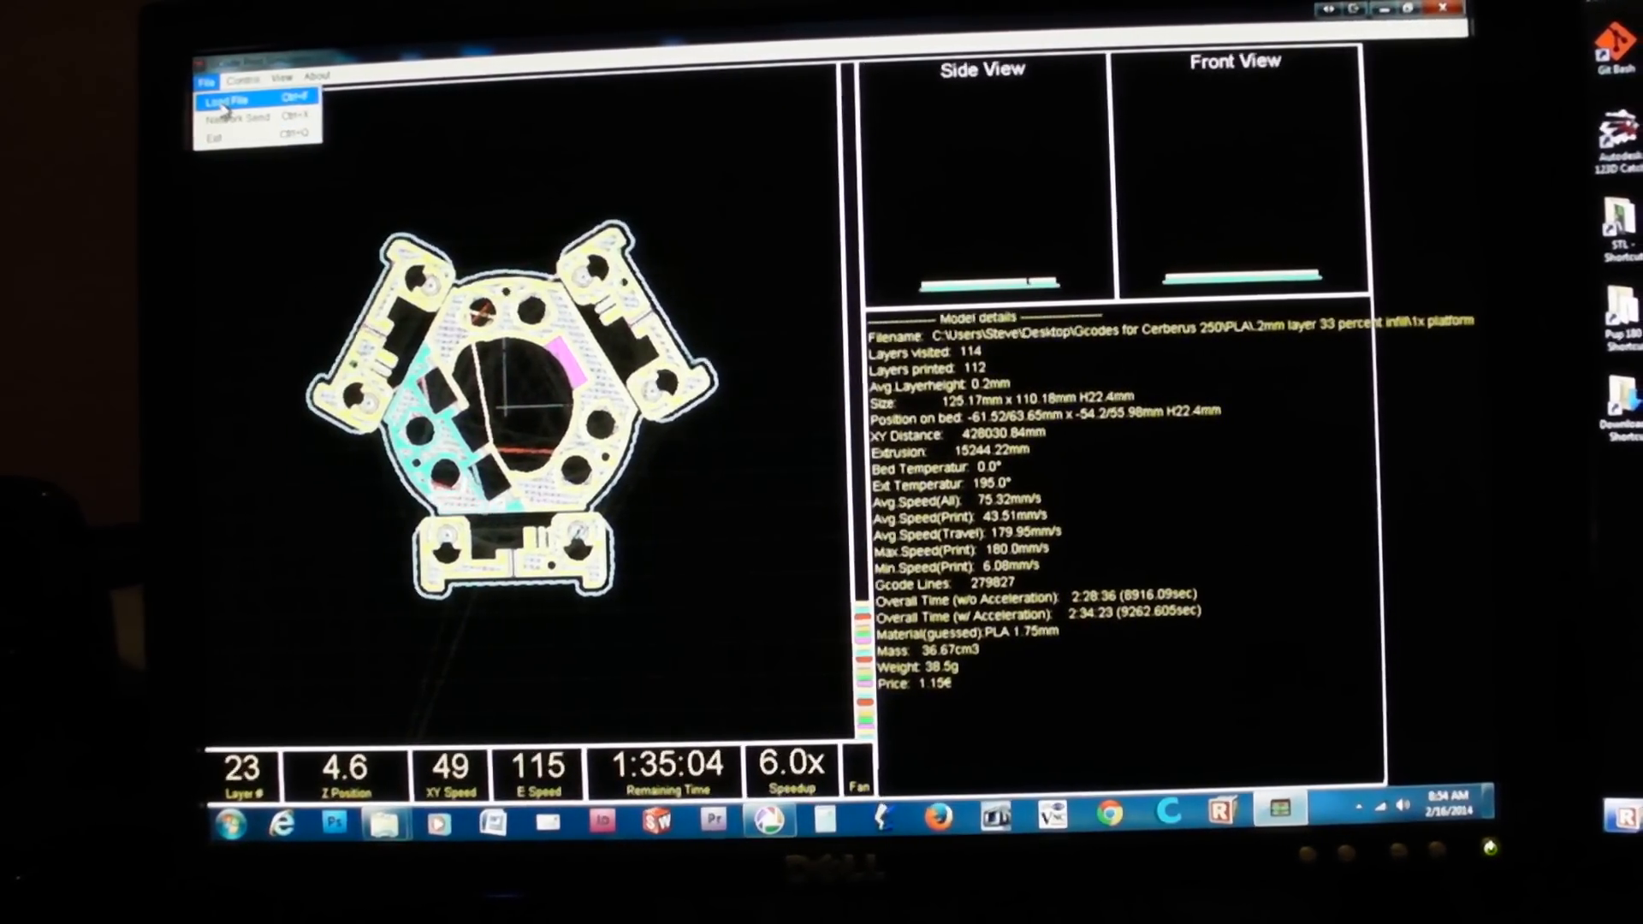
# Load a G-code file, navigating into the Gcodes for Cerberus 250 folder.
pyautogui.click(226, 99)
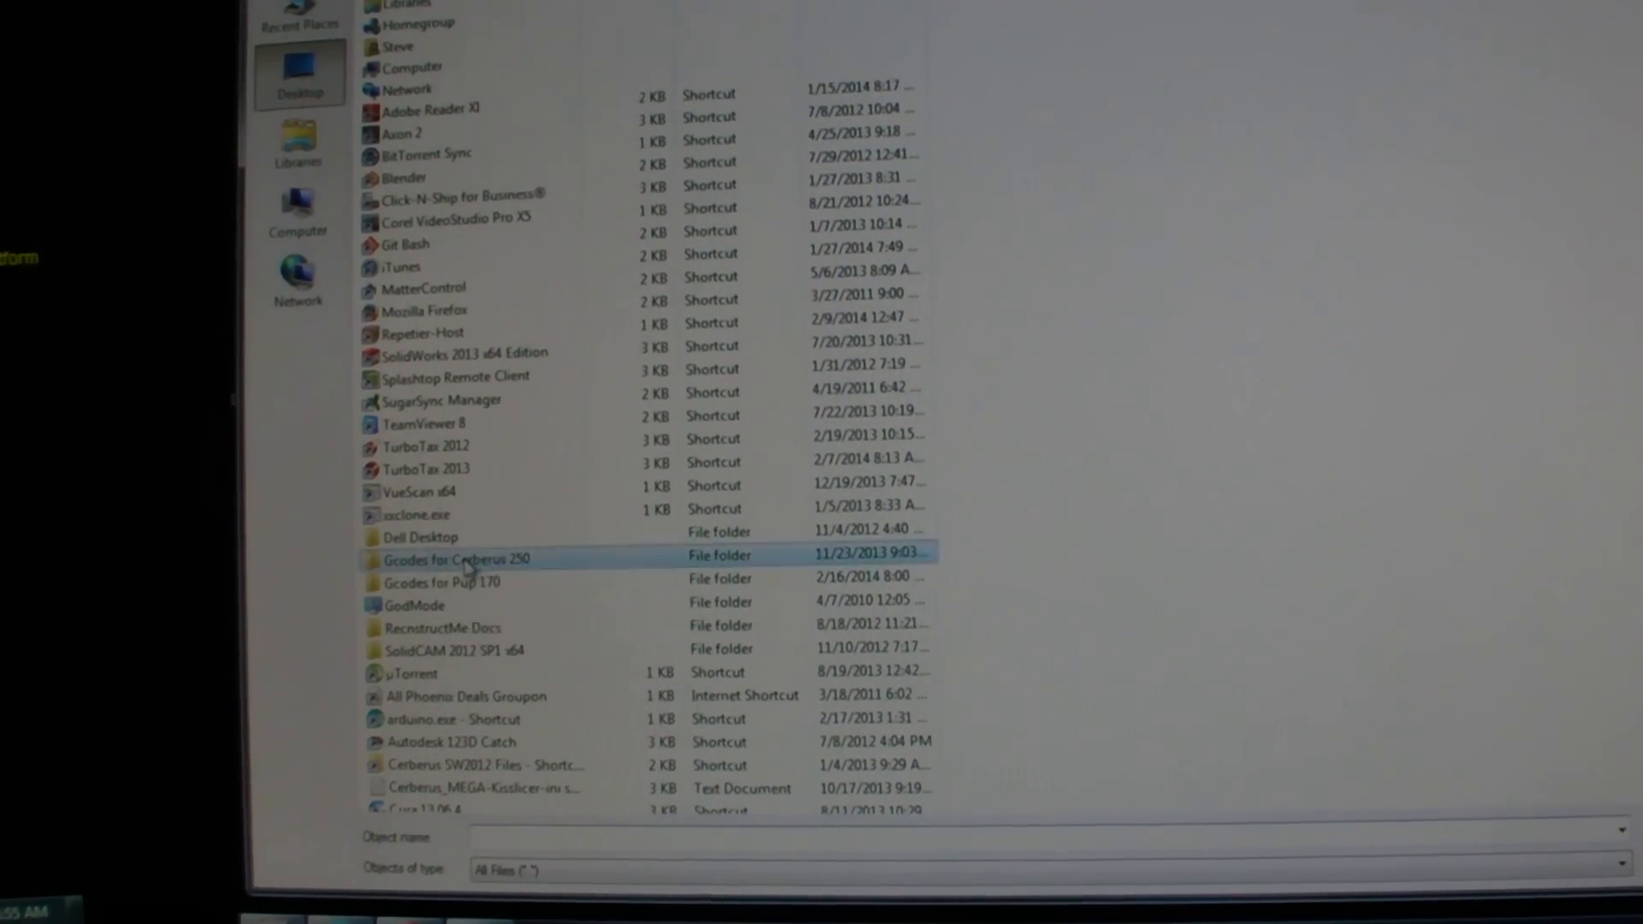
pyautogui.doubleClick(455, 554)
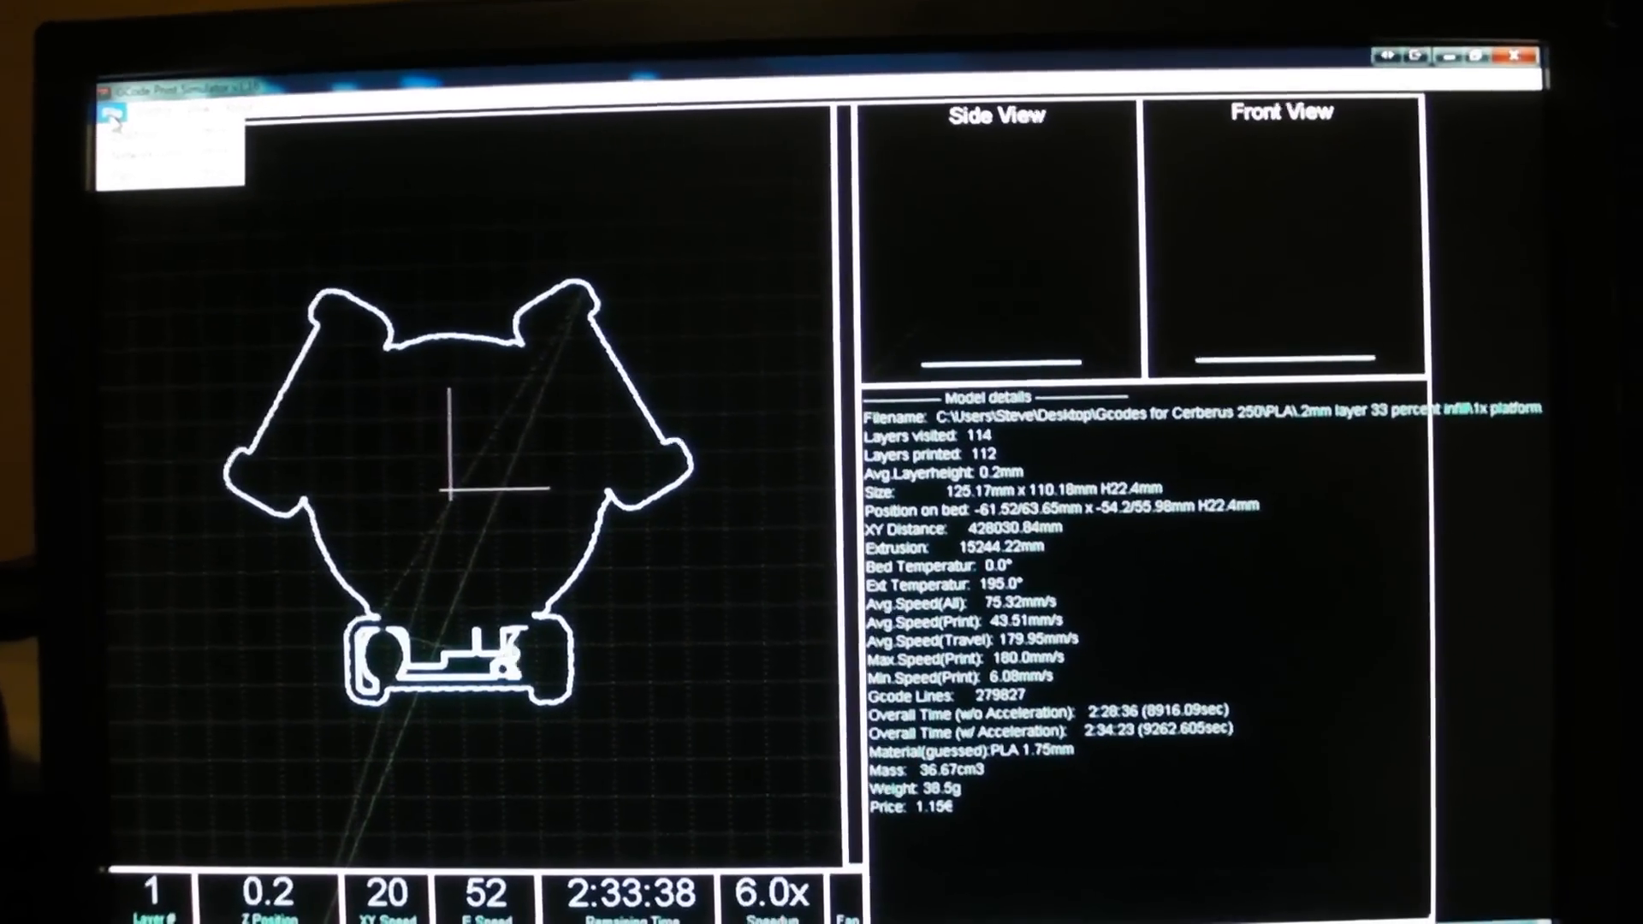
pyautogui.click(123, 147)
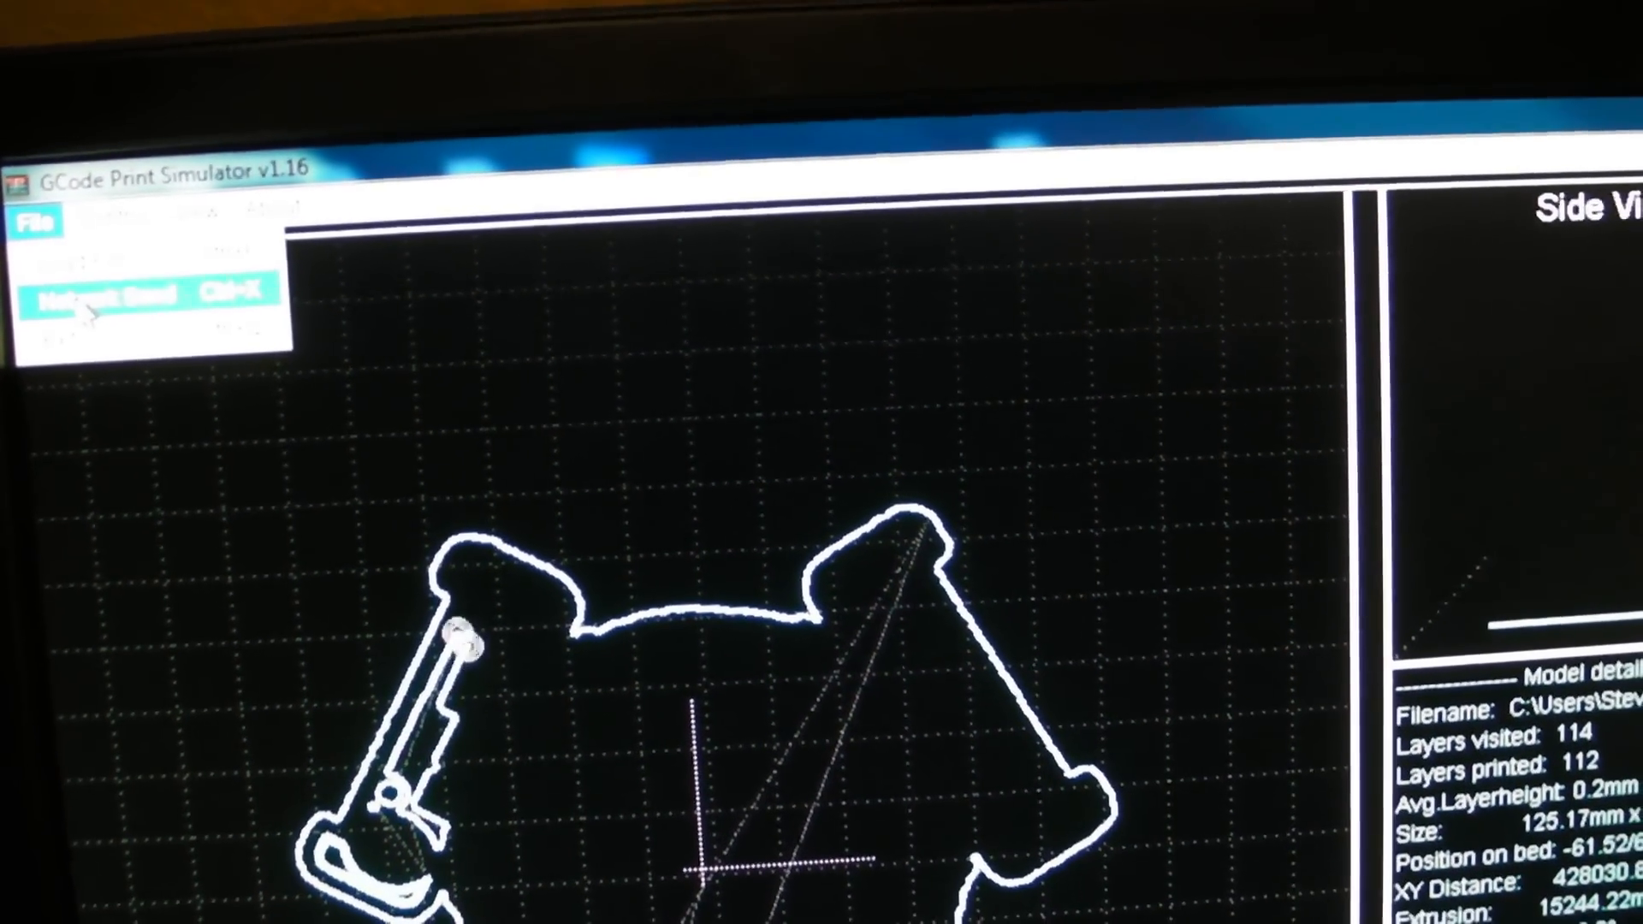
pyautogui.click(147, 291)
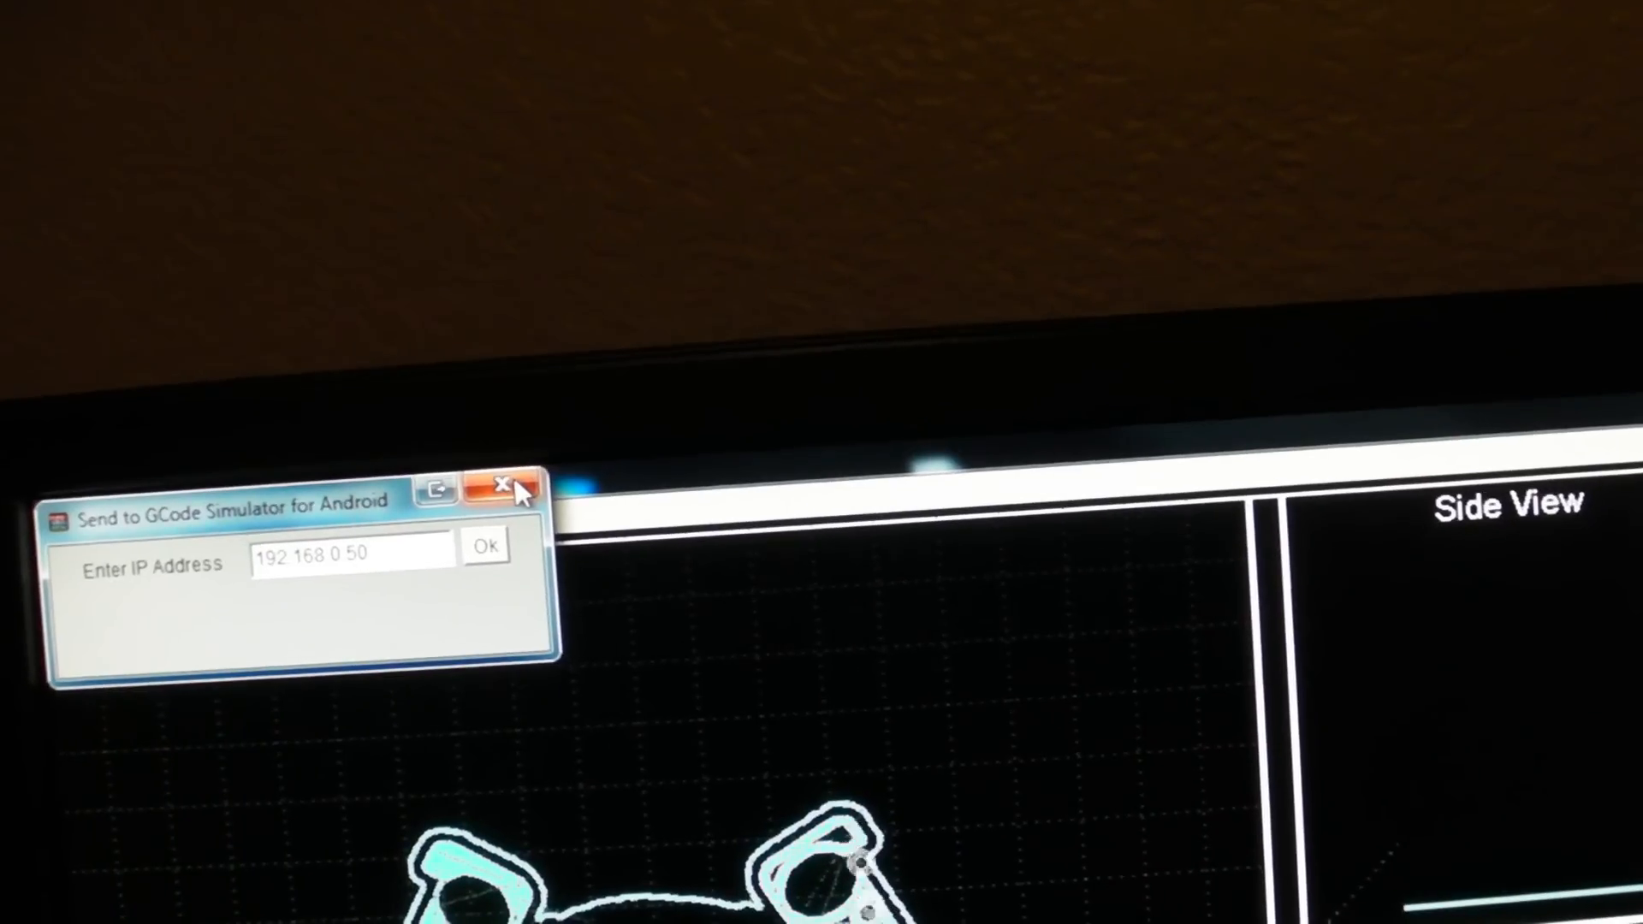
pyautogui.click(501, 487)
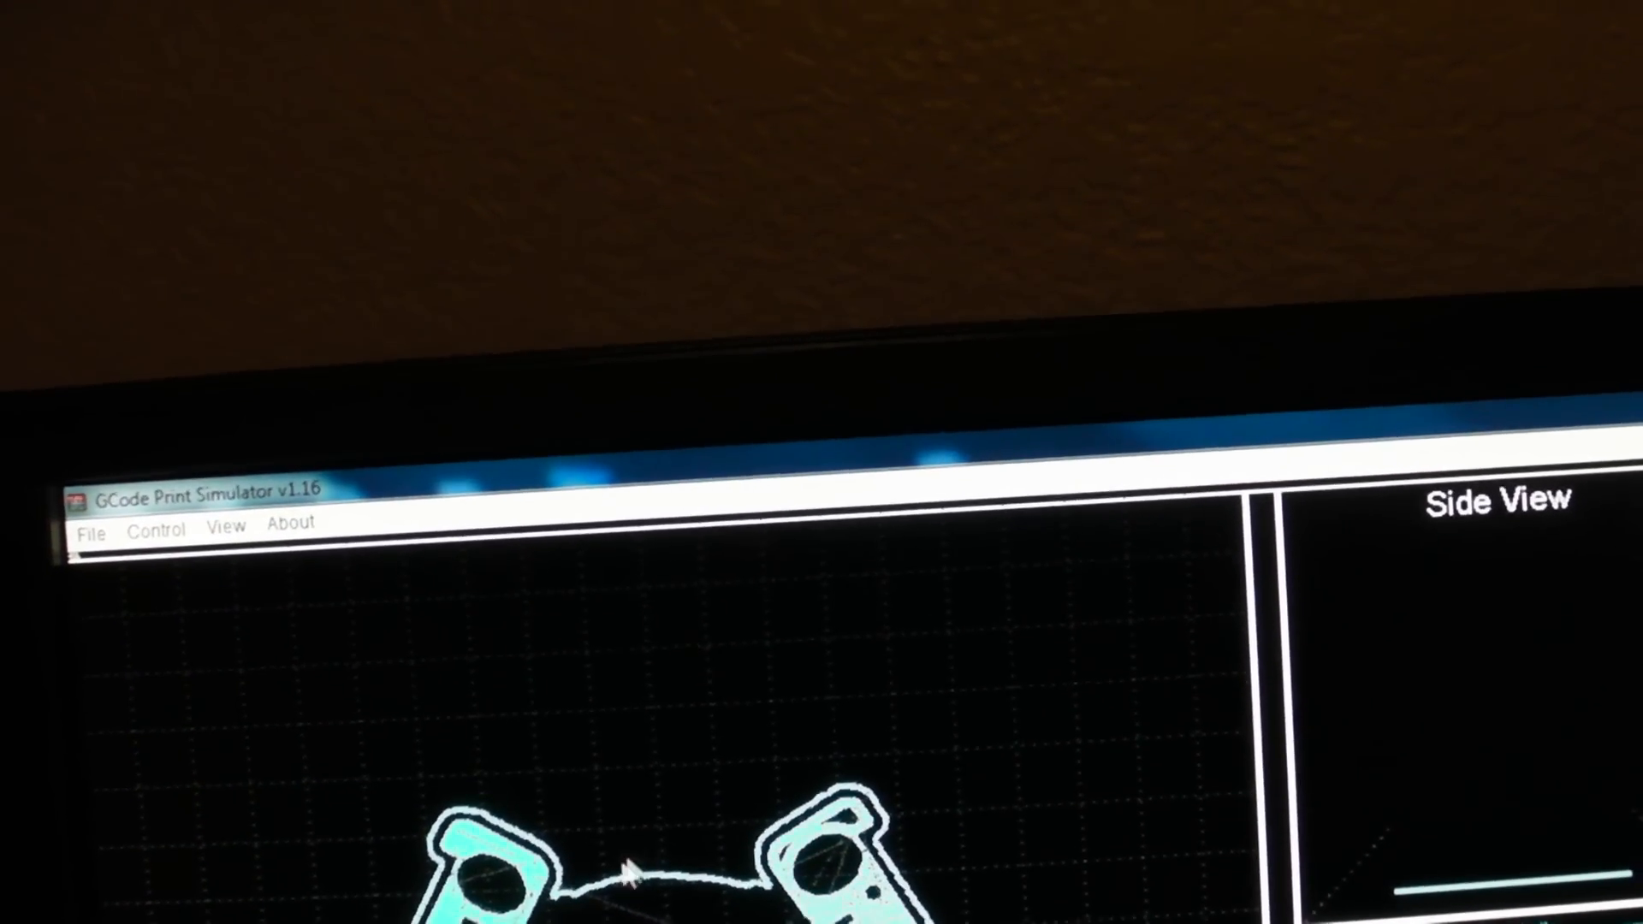